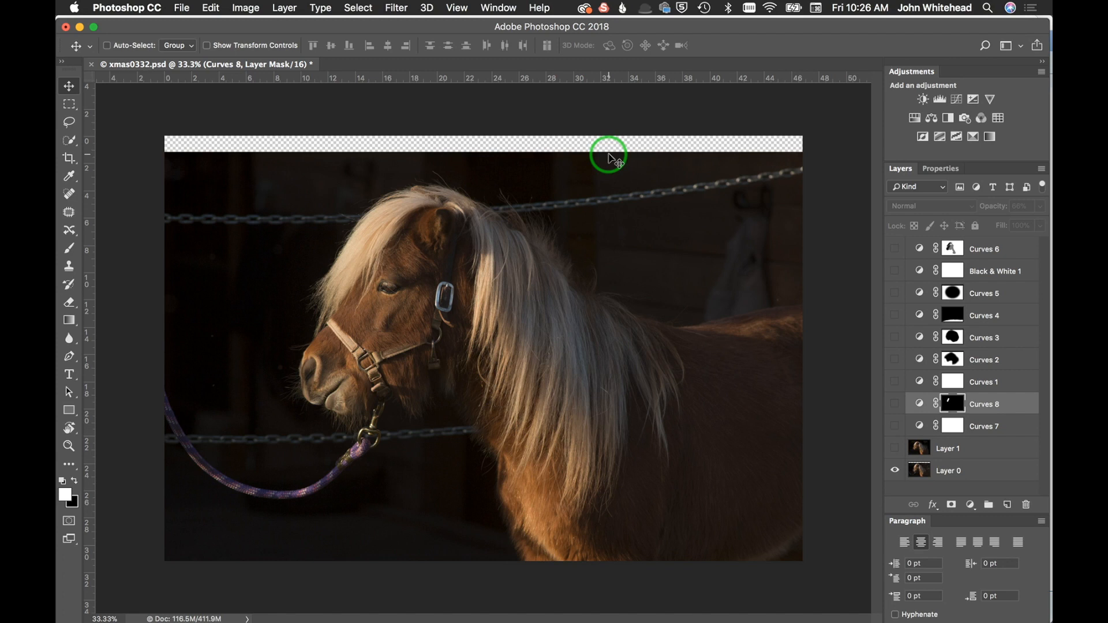
pyautogui.moveTo(439, 434)
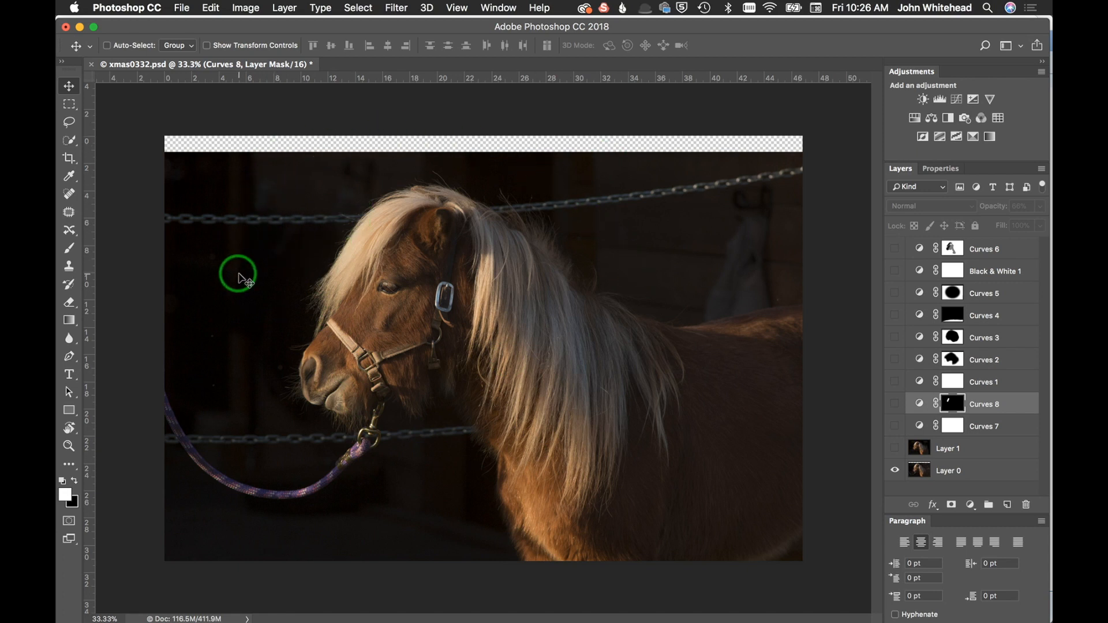
pyautogui.moveTo(286, 318)
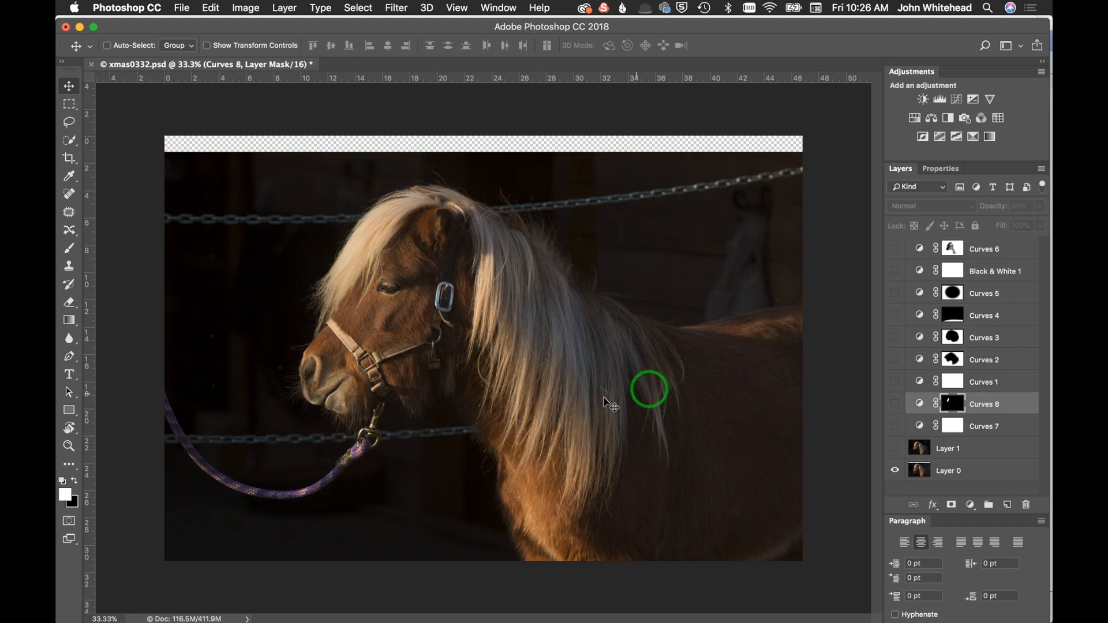
pyautogui.moveTo(608, 205)
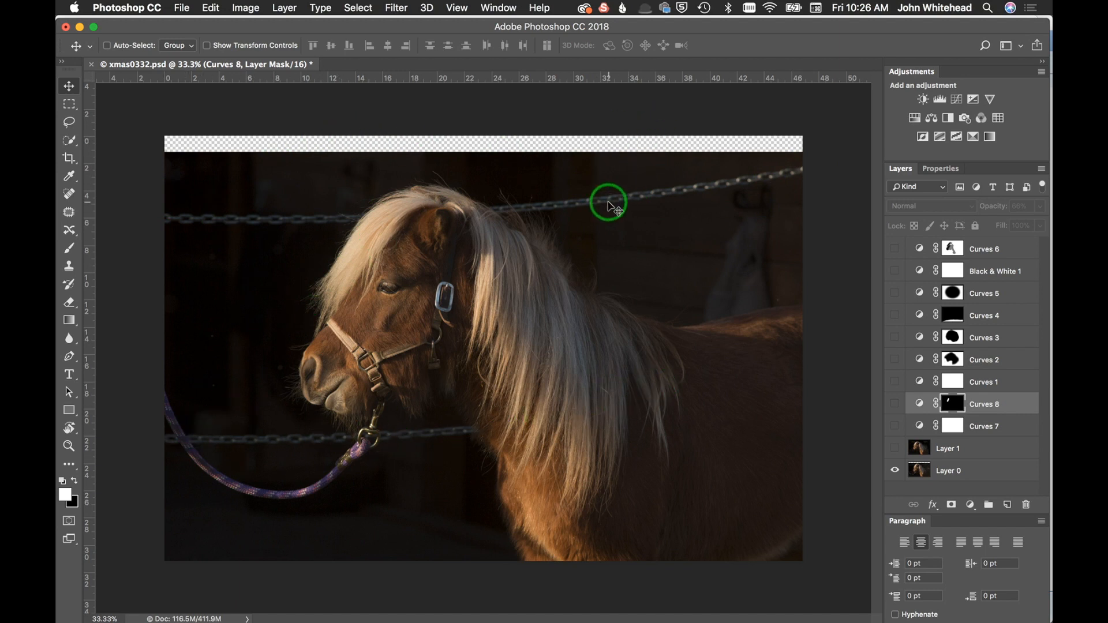
pyautogui.moveTo(451, 431)
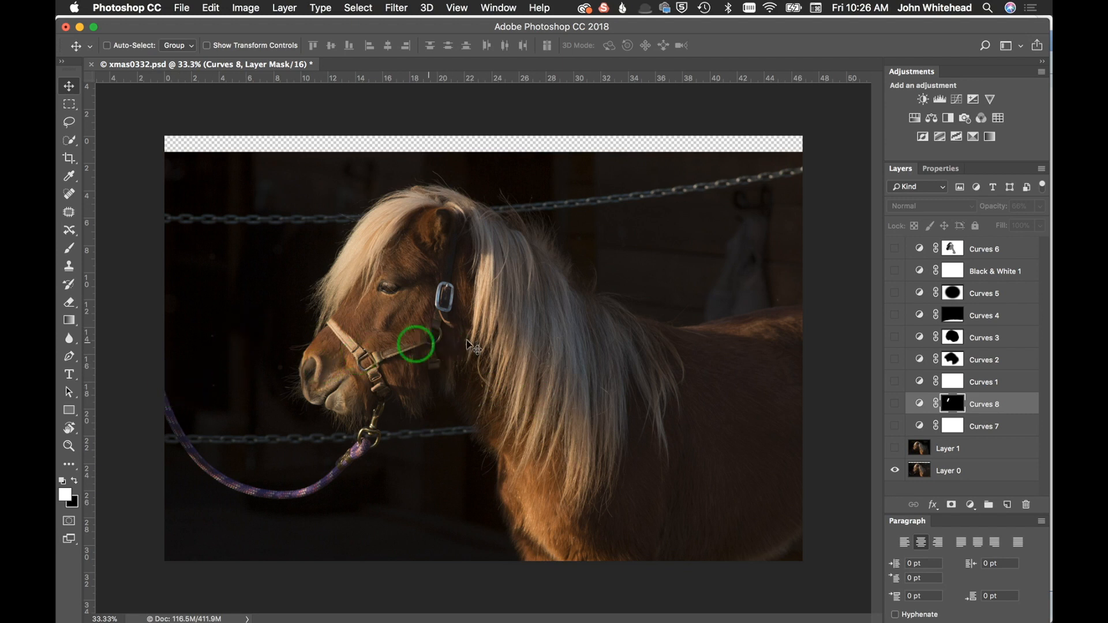
pyautogui.moveTo(208, 327)
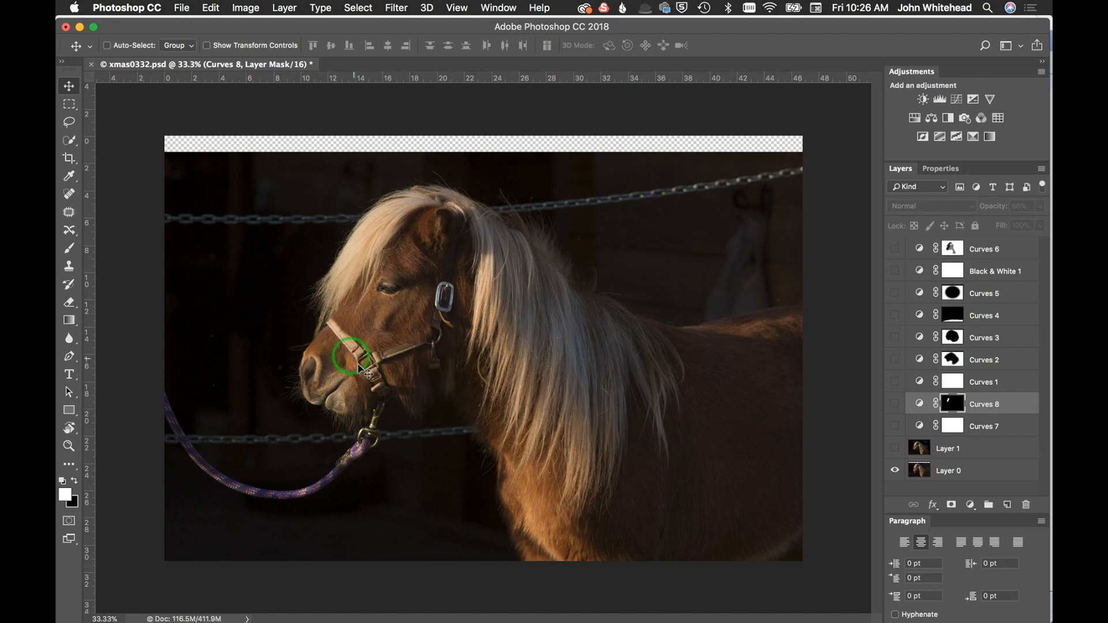
pyautogui.moveTo(431, 352)
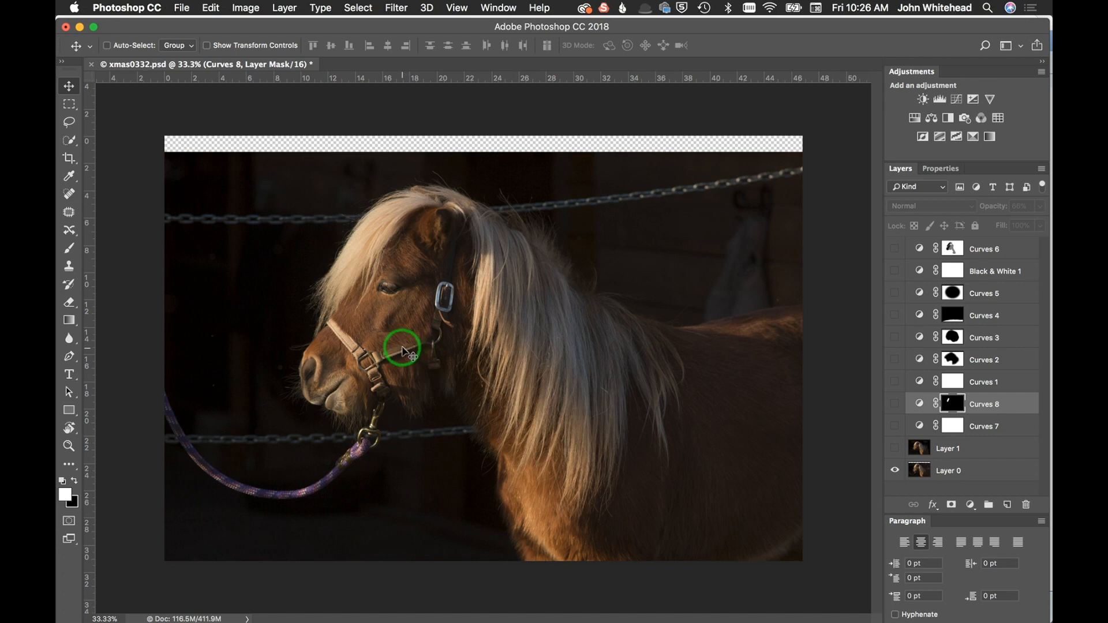
pyautogui.moveTo(407, 149)
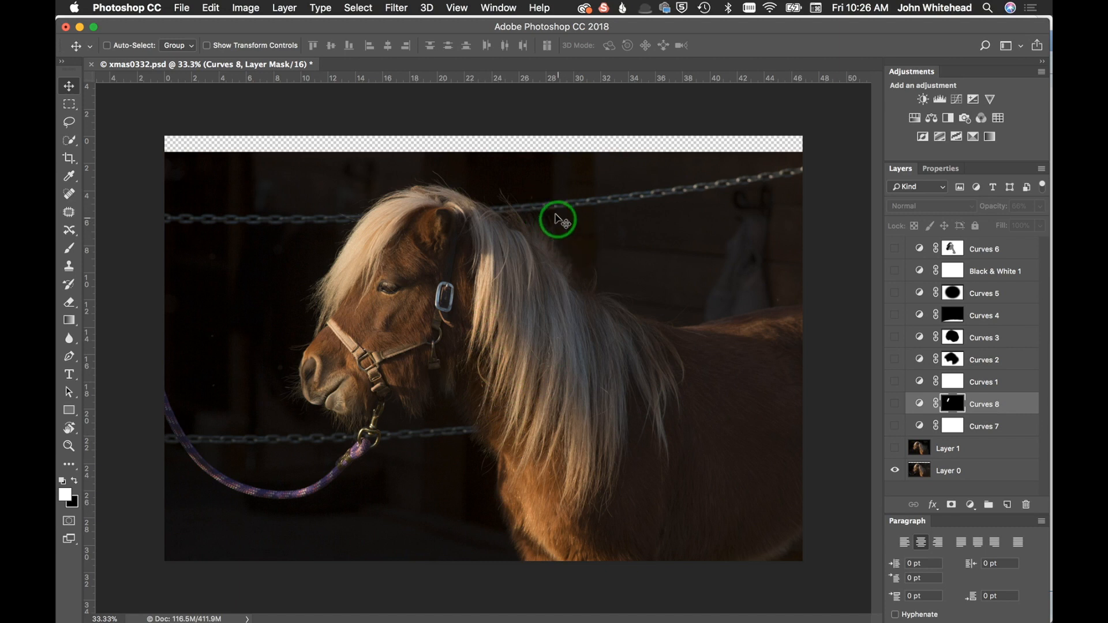
pyautogui.moveTo(781, 460)
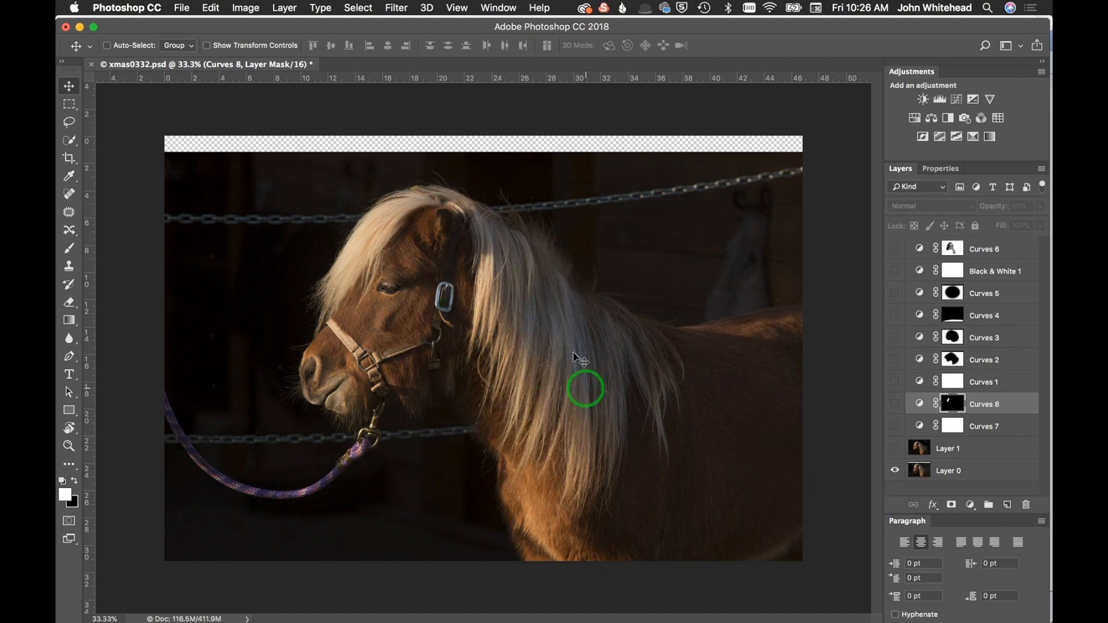
# Step: Show the retouched Layer 1 without chains, compare it hidden/shown, and enable Curves 7
pyautogui.moveTo(583, 388); pyautogui.dragTo(541, 311)
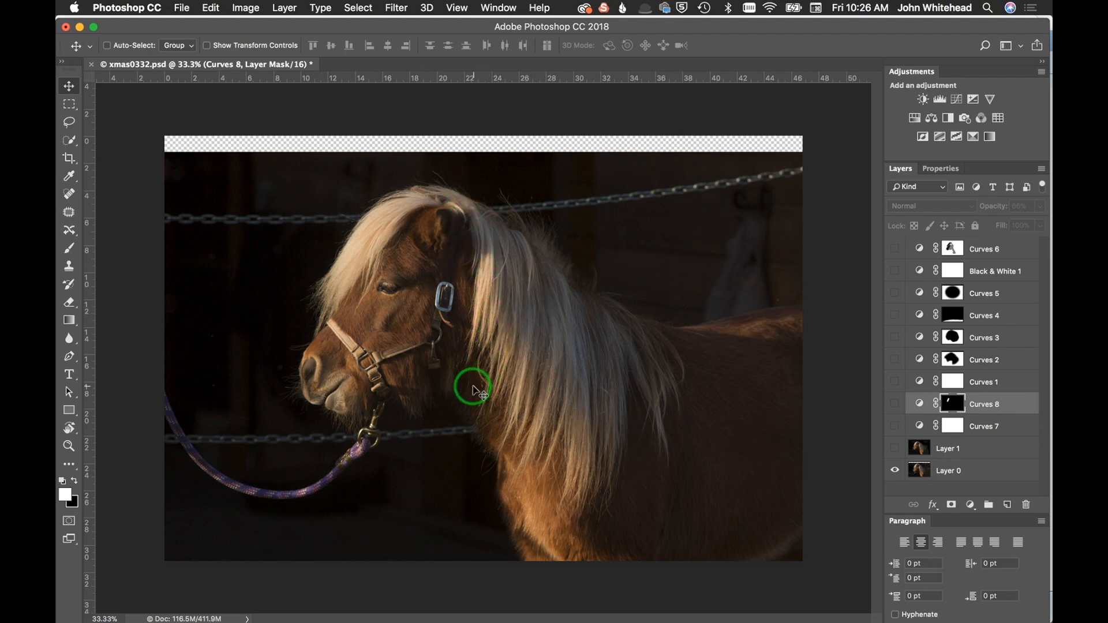
pyautogui.moveTo(479, 403)
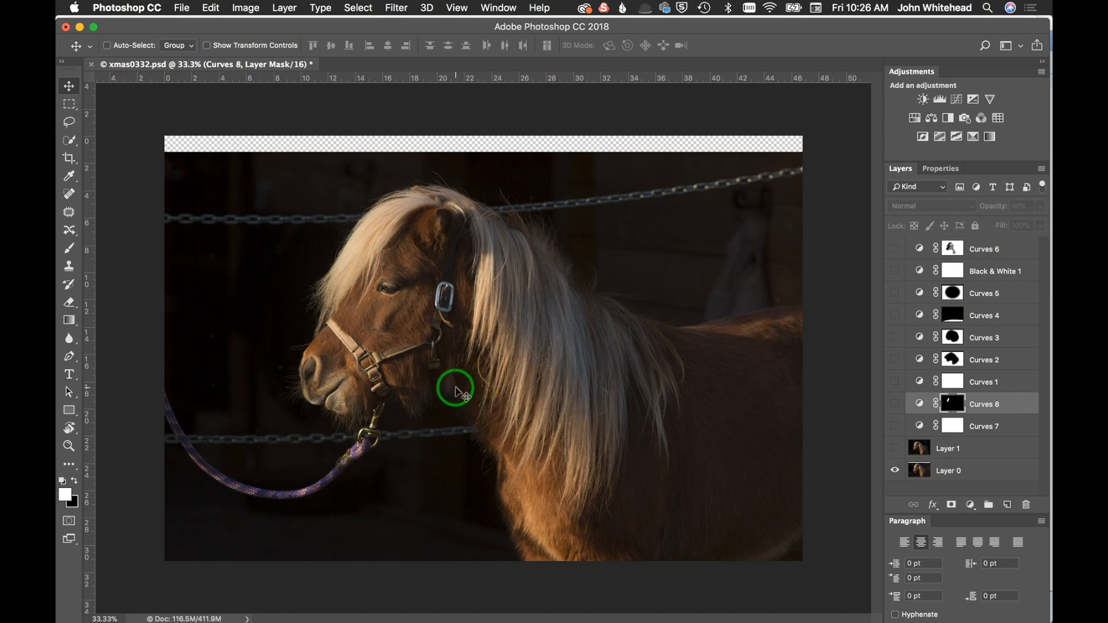
pyautogui.moveTo(517, 339)
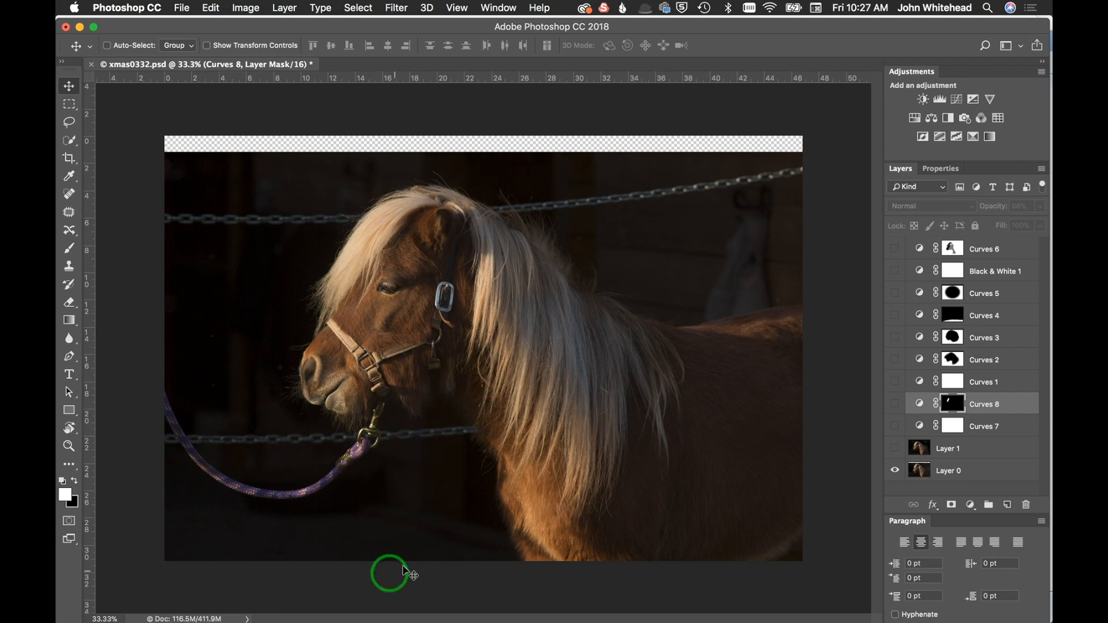
pyautogui.moveTo(420, 534)
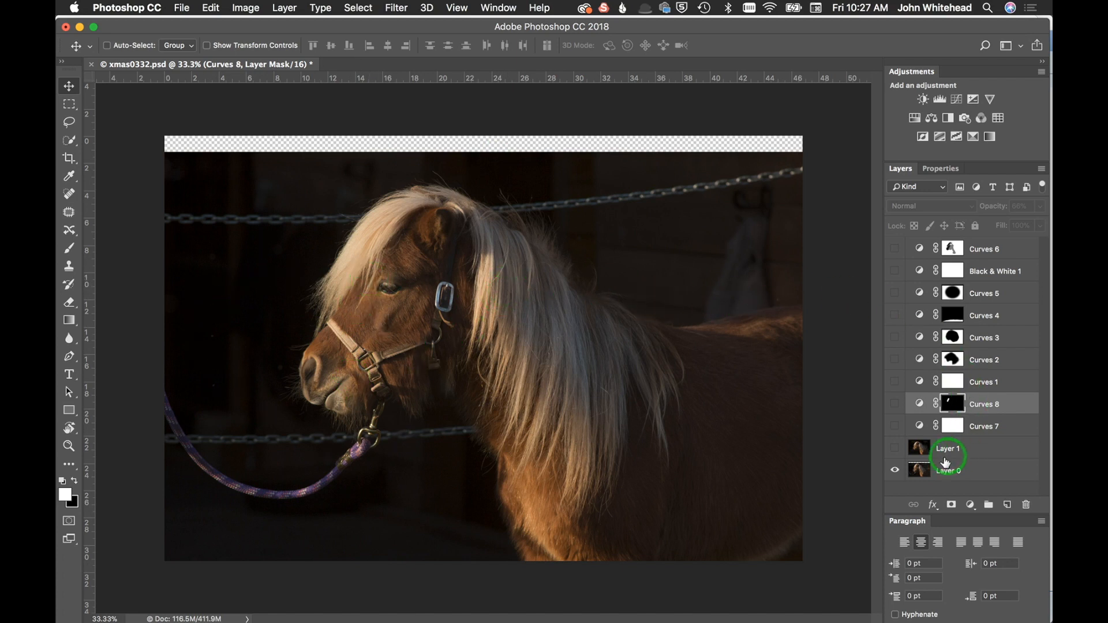
pyautogui.click(895, 448)
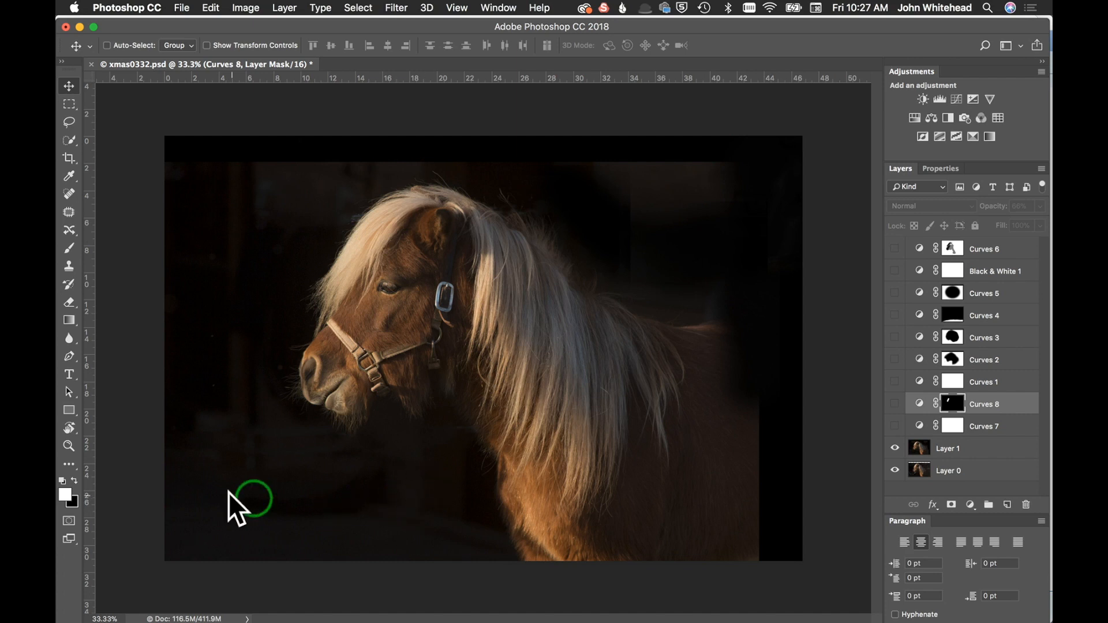
pyautogui.click(894, 447)
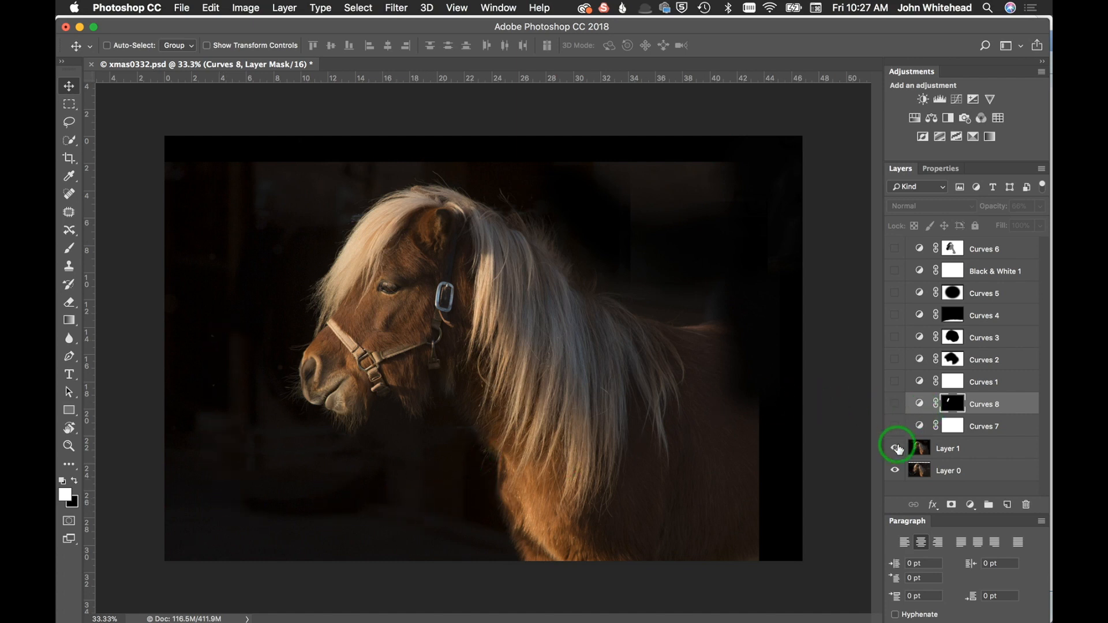
pyautogui.click(895, 448)
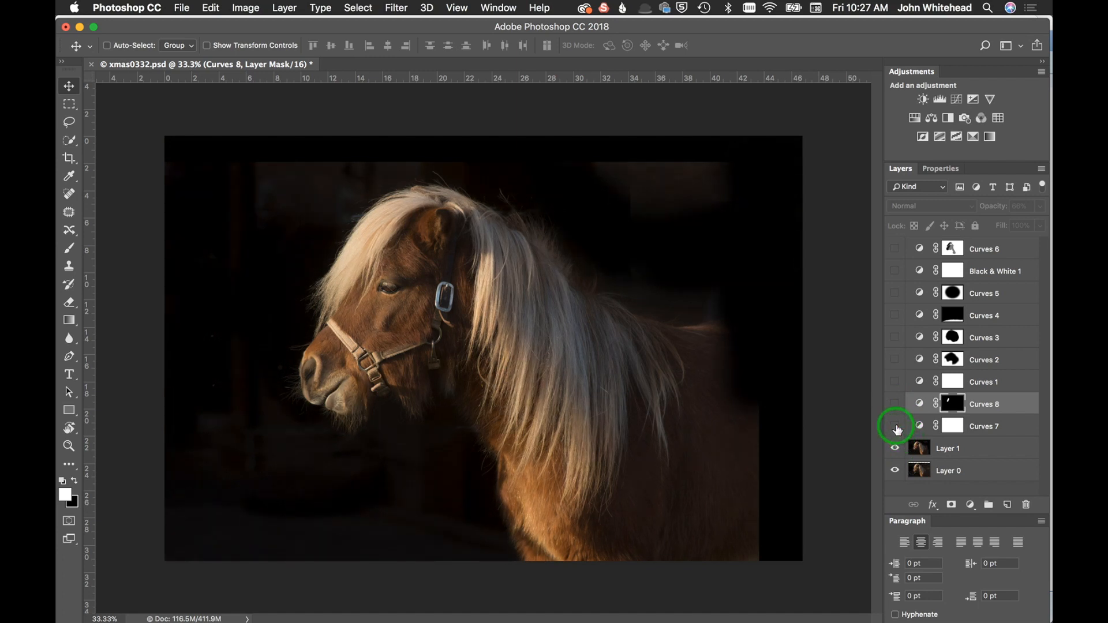
pyautogui.click(895, 426)
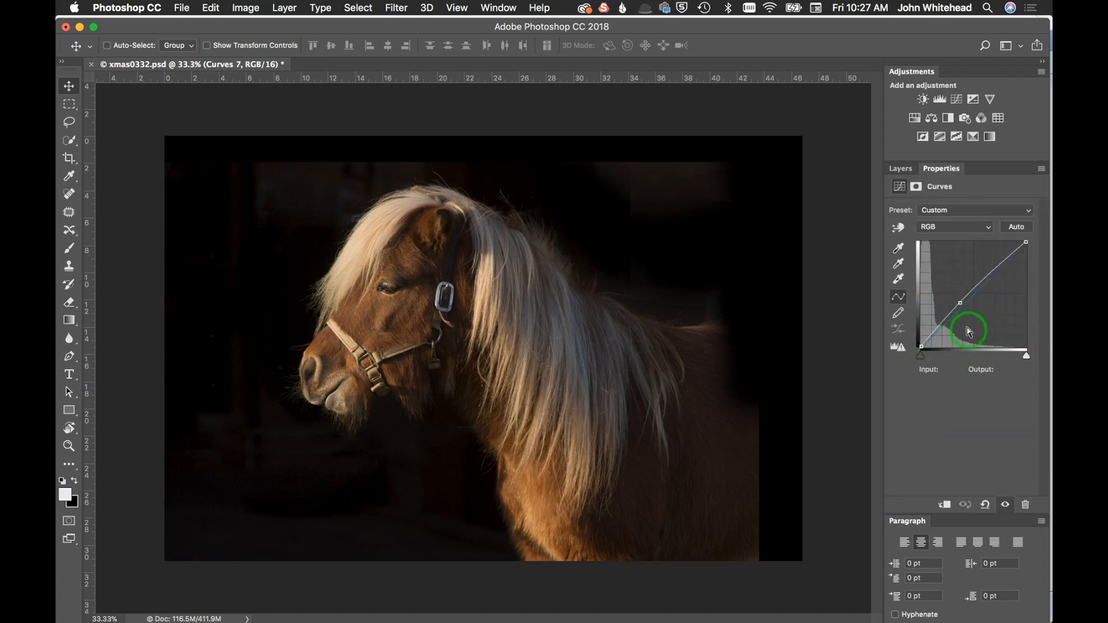
# Step: Reshape the Curves 7 darkening curve, then enable the Curves 8 adjustment in Layers
pyautogui.moveTo(968, 333); pyautogui.dragTo(971, 300)
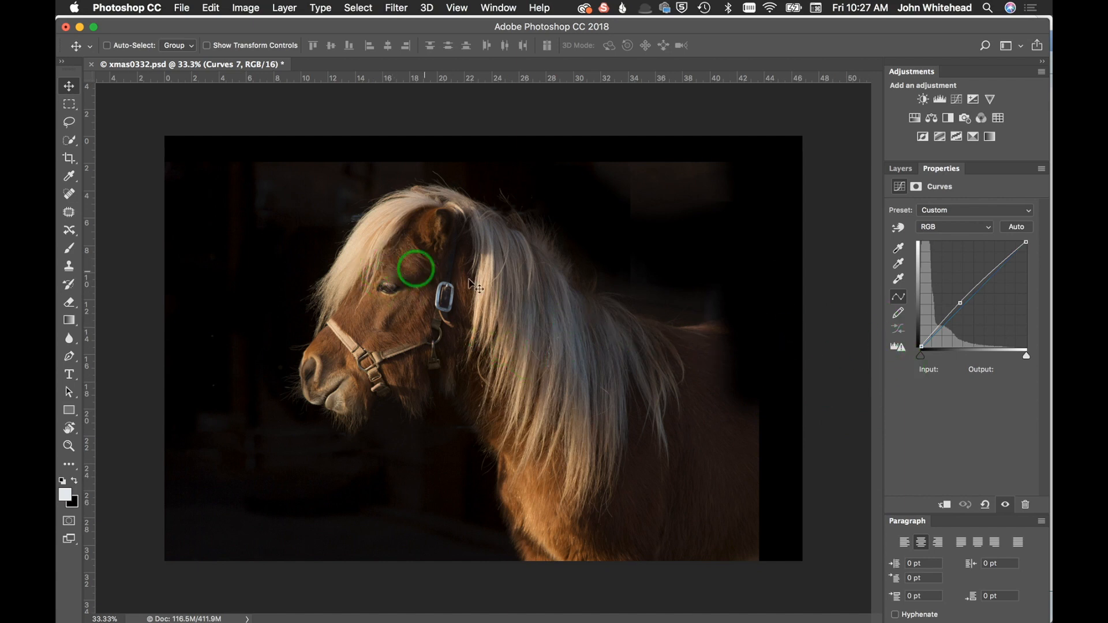
pyautogui.click(900, 168)
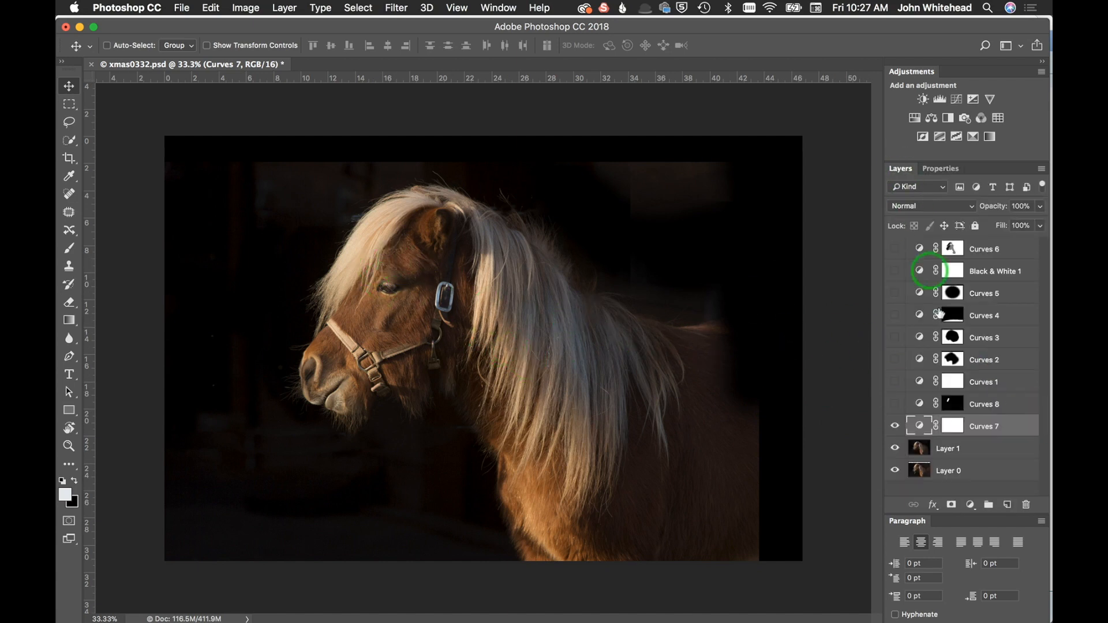
pyautogui.click(895, 426)
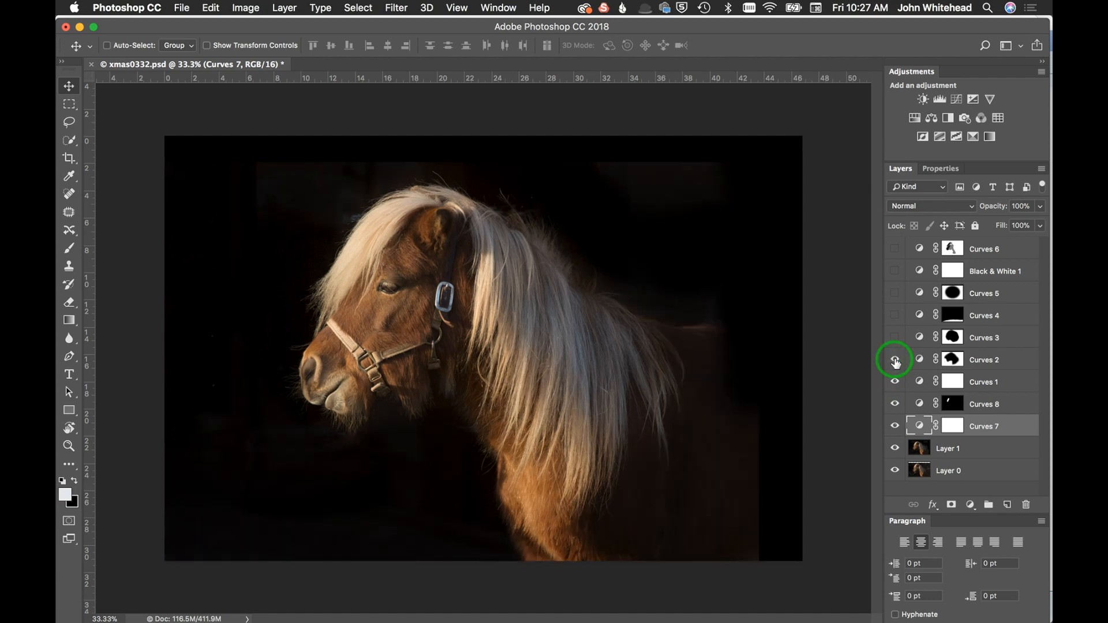
# Step: Enable the Curves 2 adjustment to deepen the shadows around the pony's body
pyautogui.click(895, 360)
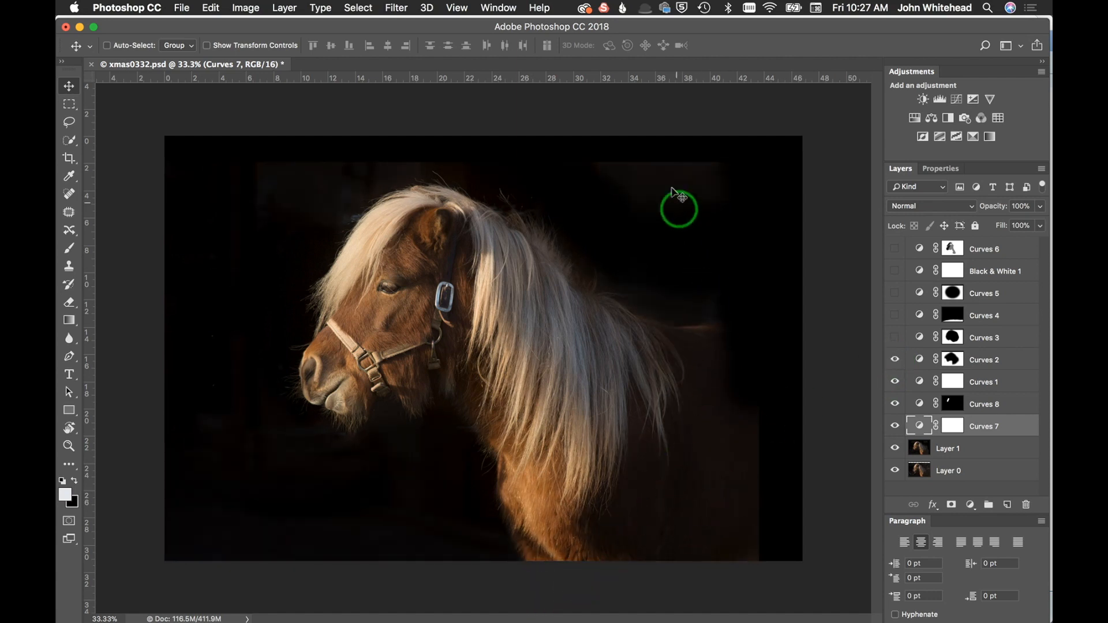
pyautogui.moveTo(620, 50)
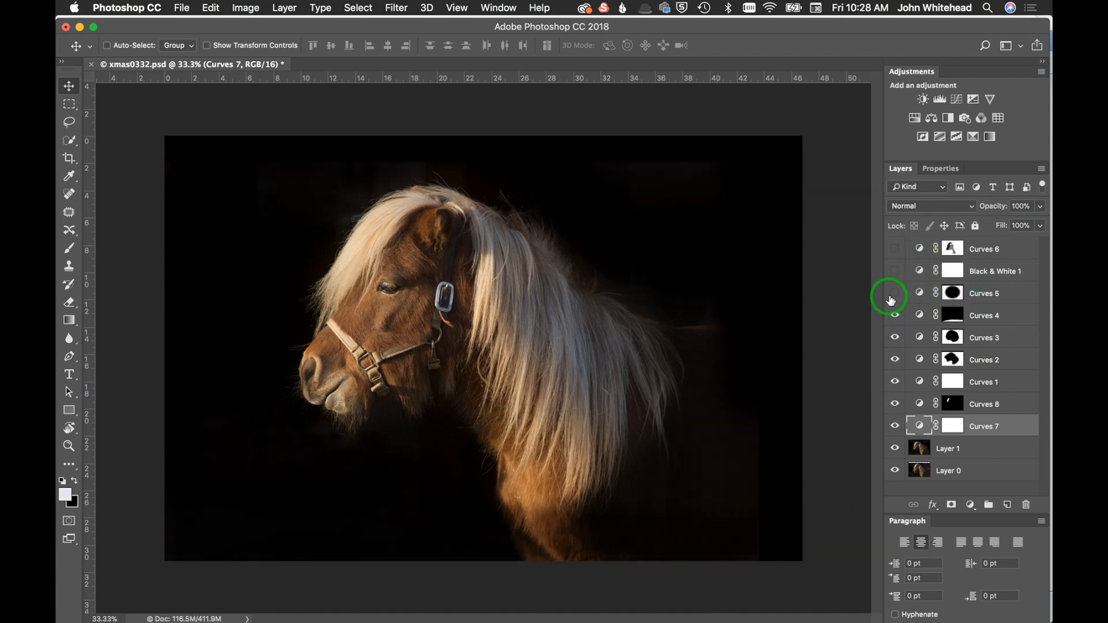
# Step: Enable Curves 5, Black & White 1 and Curves 6, then select the top Curves 6 layer
pyautogui.click(894, 293)
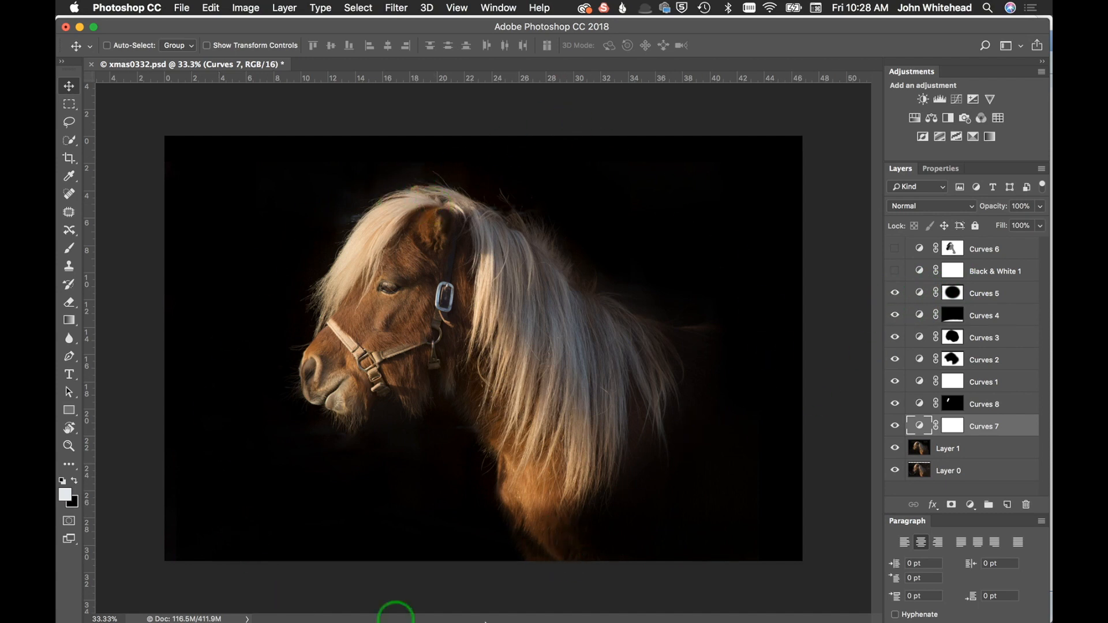
pyautogui.moveTo(710, 174)
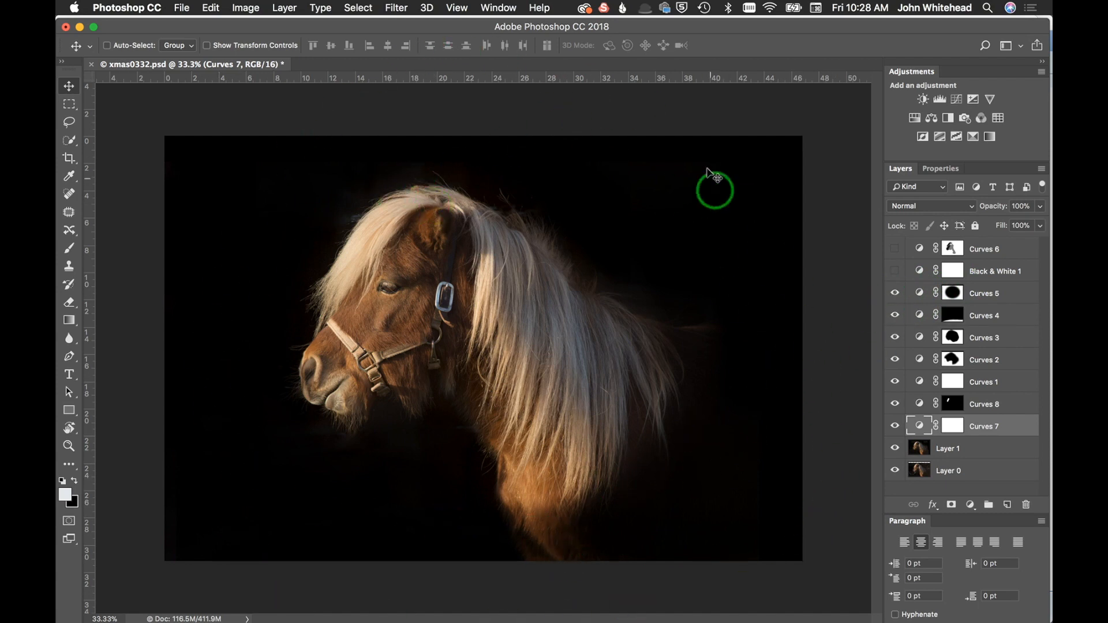
pyautogui.moveTo(536, 388)
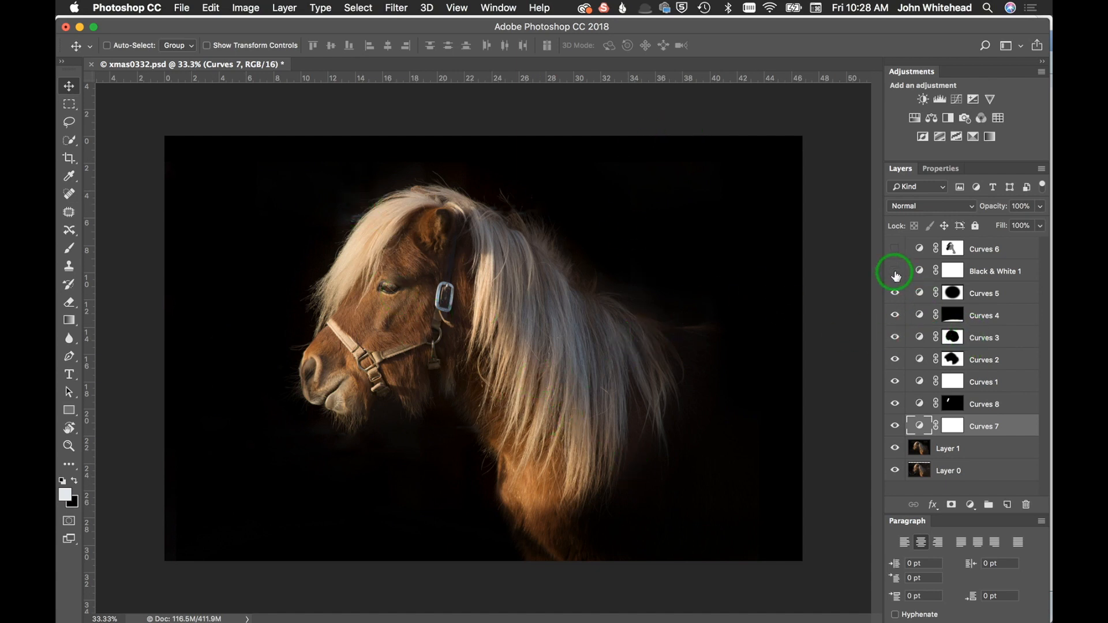
pyautogui.click(894, 271)
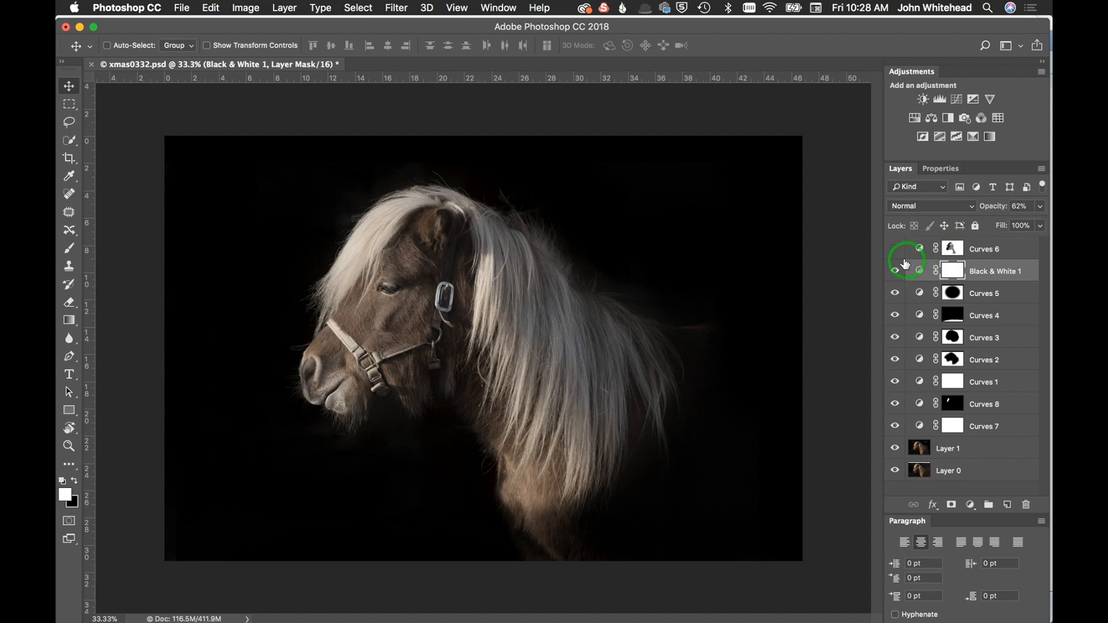
pyautogui.click(894, 248)
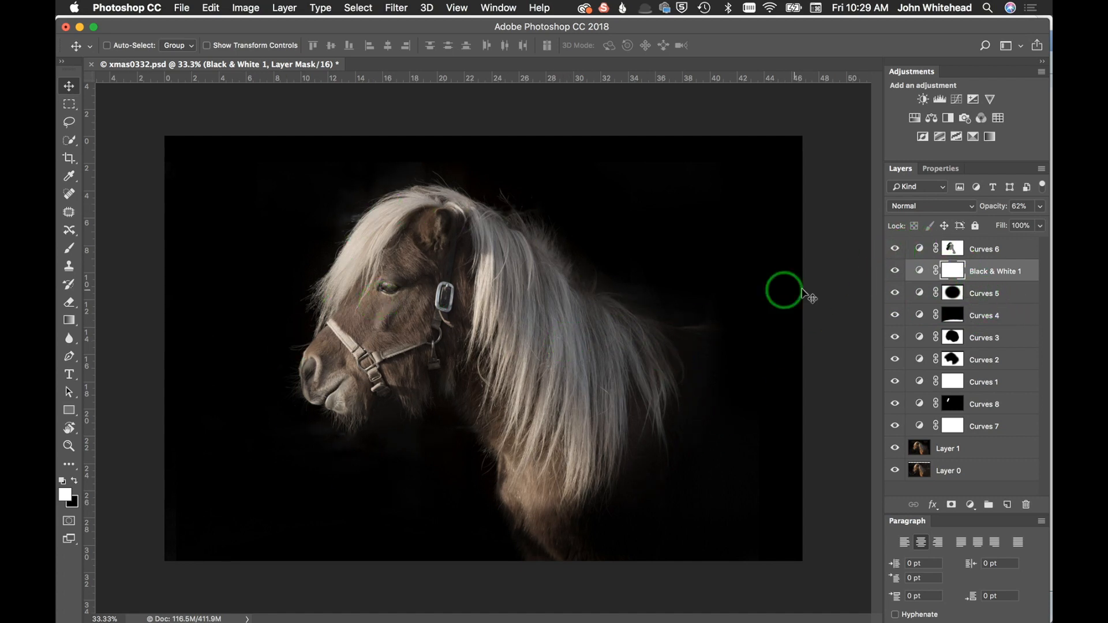
pyautogui.click(984, 249)
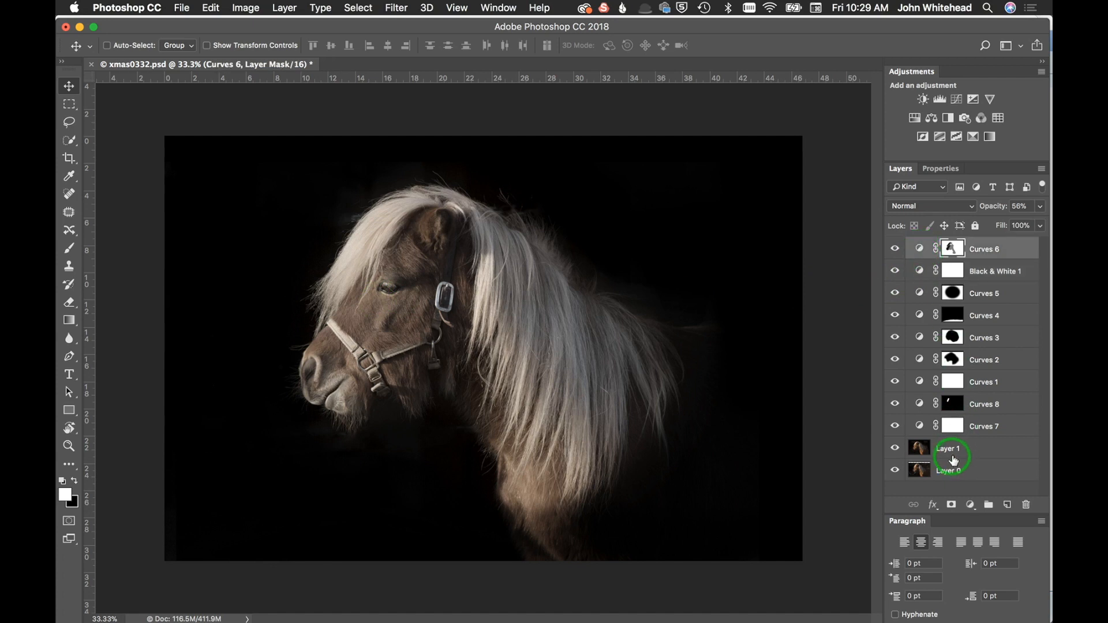
# Step: Group Curves 6 through Layer 1 into Group 1 with Cmd+G and hide the group
pyautogui.click(950, 447)
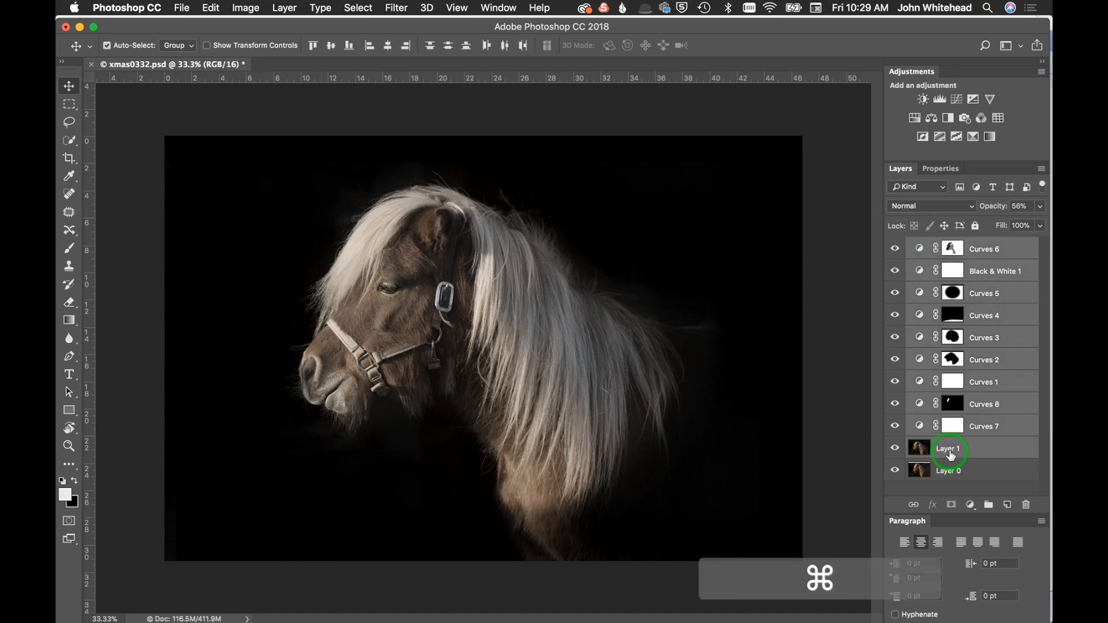
pyautogui.press('cmd+g')
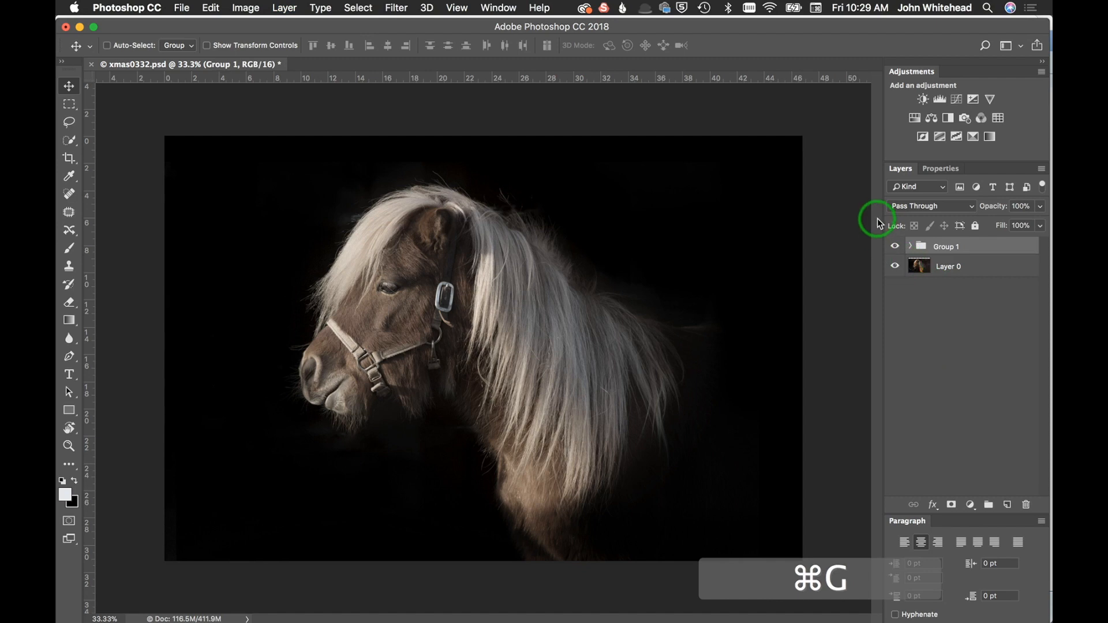
pyautogui.click(894, 247)
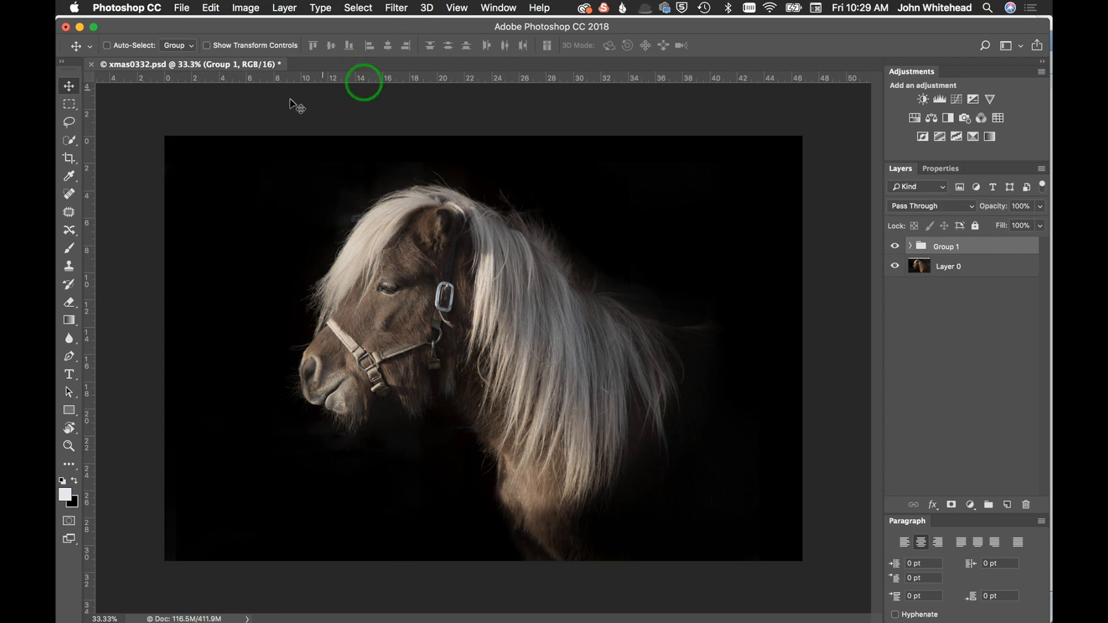
pyautogui.moveTo(878, 261)
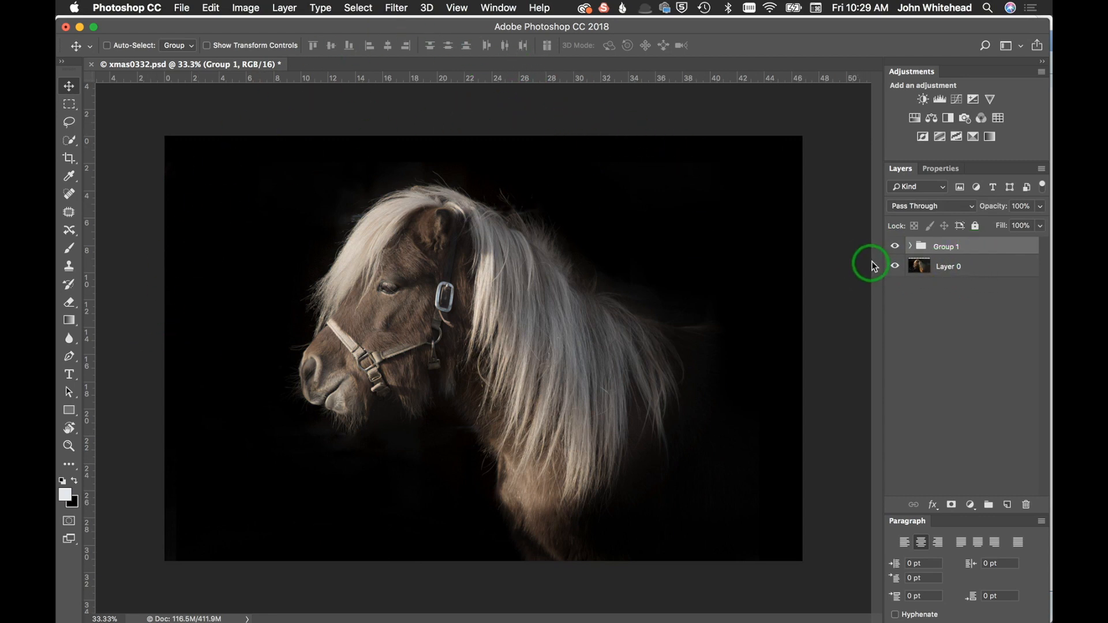
pyautogui.click(894, 247)
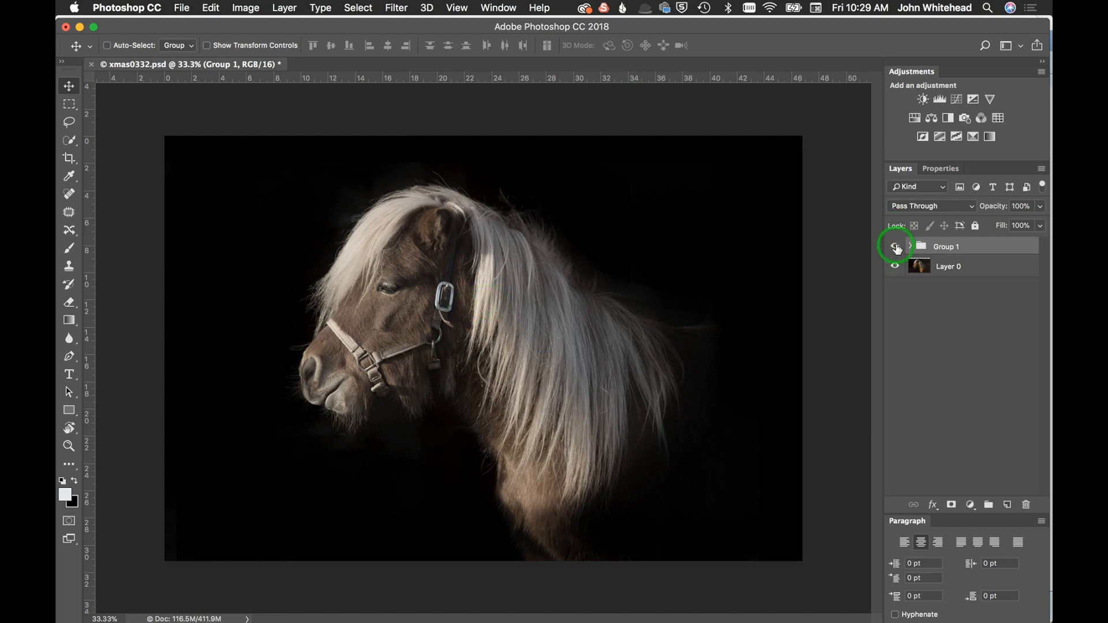
pyautogui.click(894, 246)
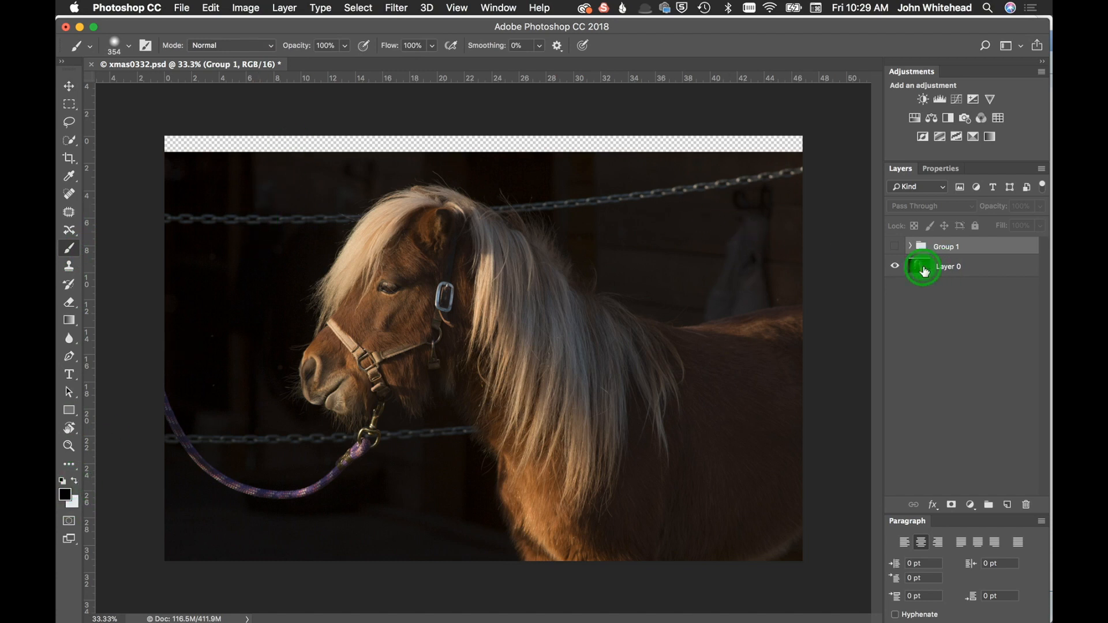
# Step: Select Layer 0 and paint out the lead rope near the left edge with black
pyautogui.click(969, 266)
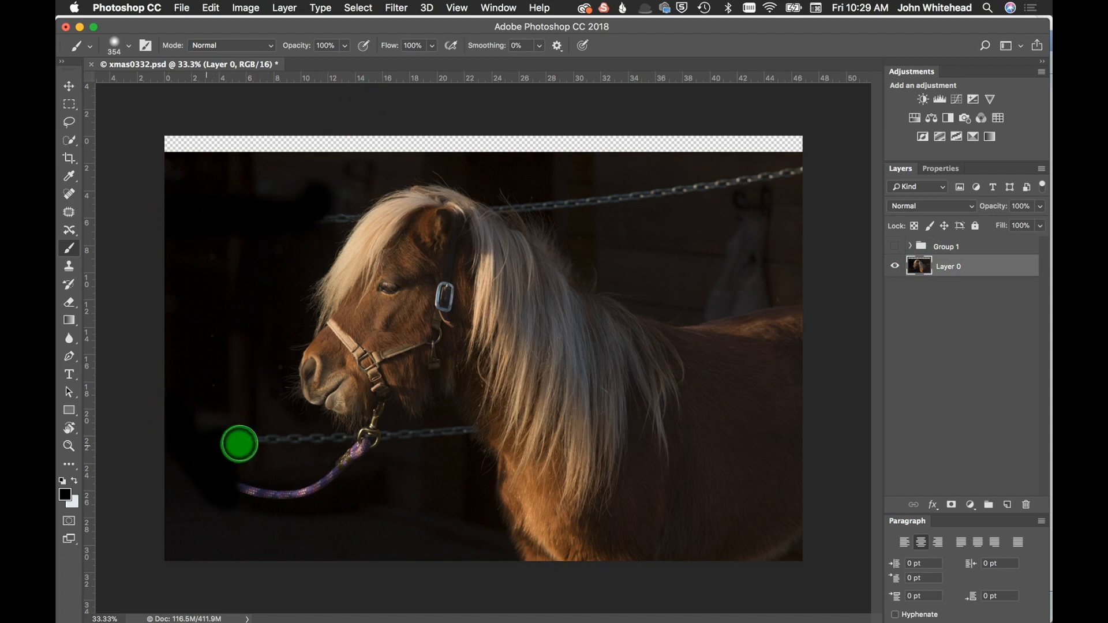
pyautogui.moveTo(240, 443); pyautogui.dragTo(346, 465)
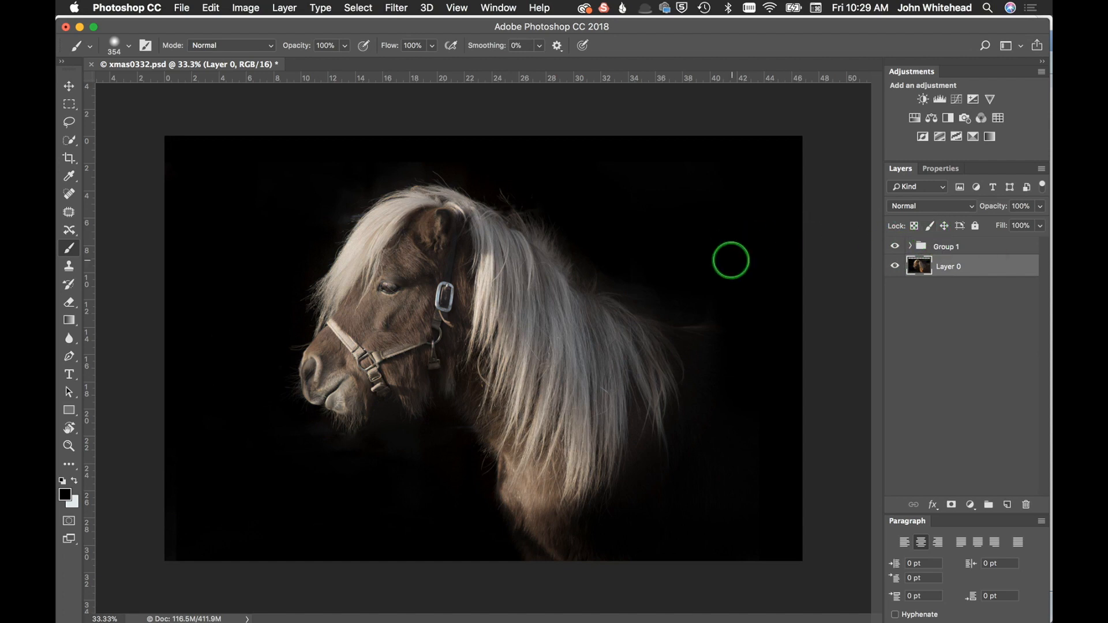
pyautogui.moveTo(721, 256)
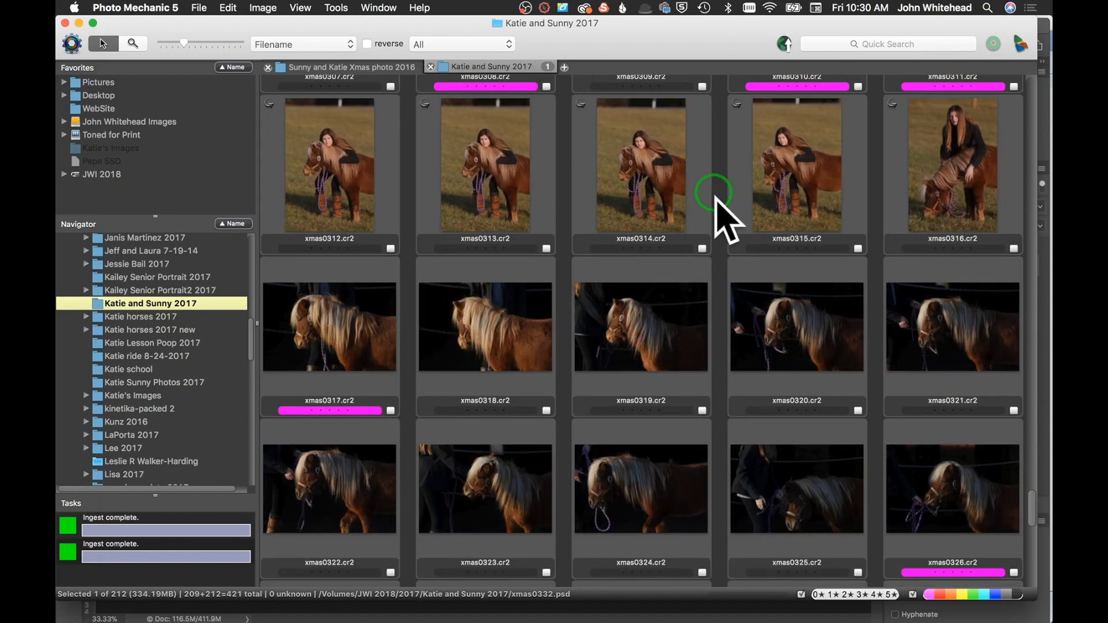
# Step: Scroll the Photo Mechanic contact sheet down to the xmas0332.psd thumbnail
pyautogui.scroll(-3)
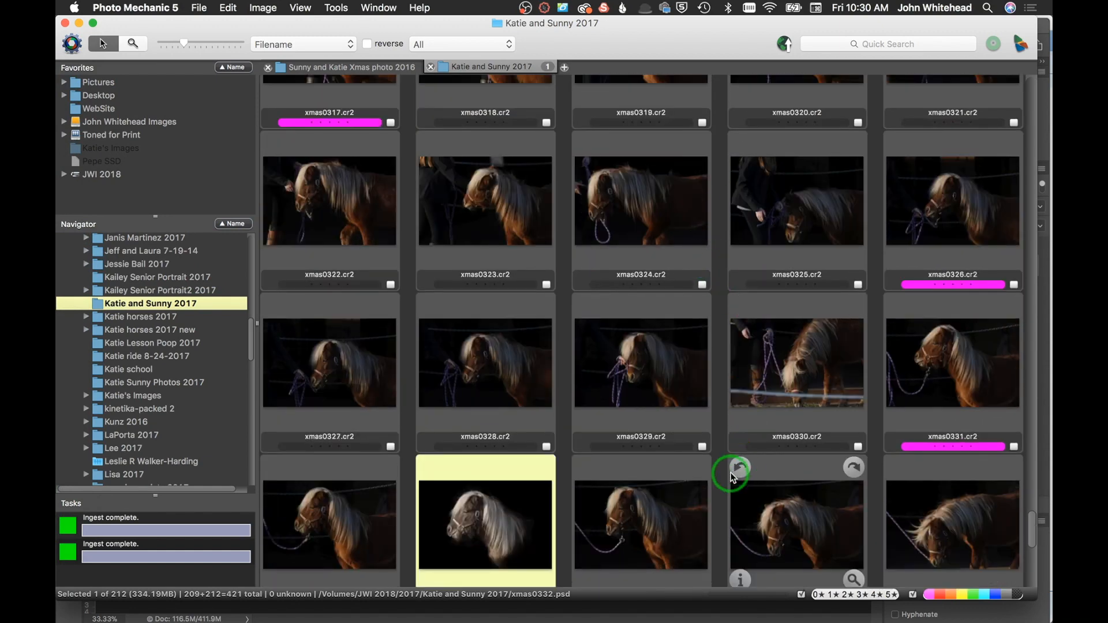
pyautogui.scroll(-3)
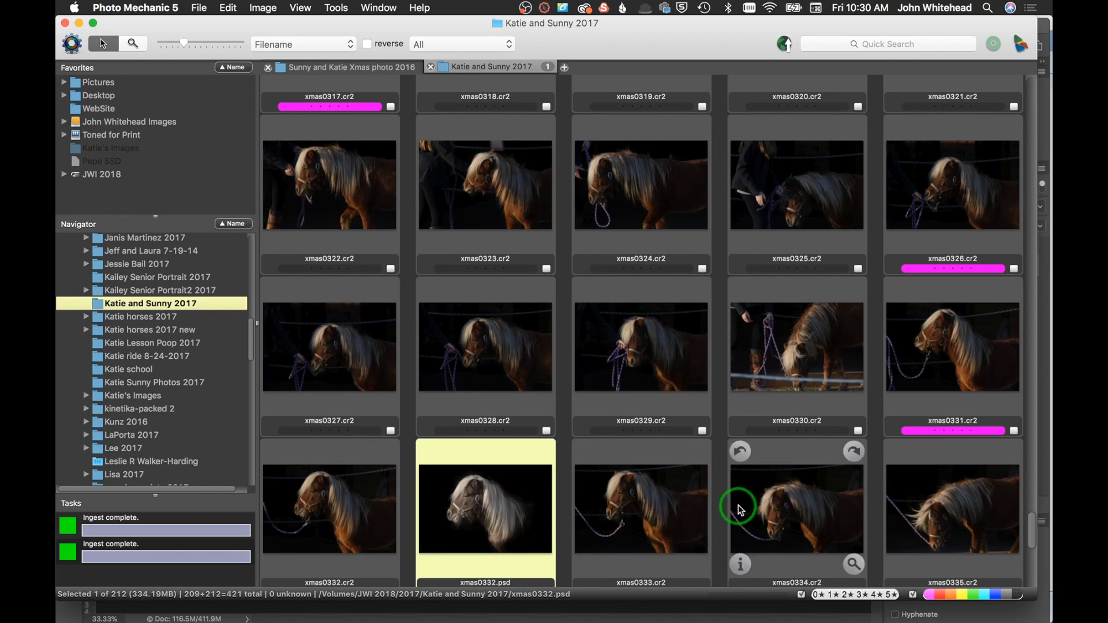
pyautogui.scroll(-3)
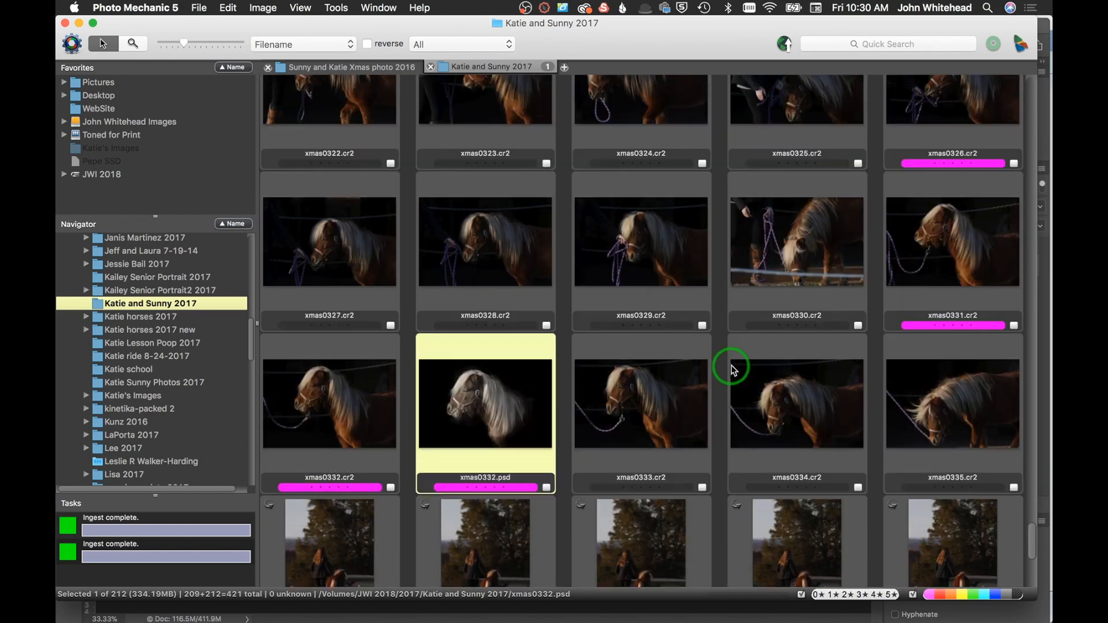
pyautogui.scroll(-3)
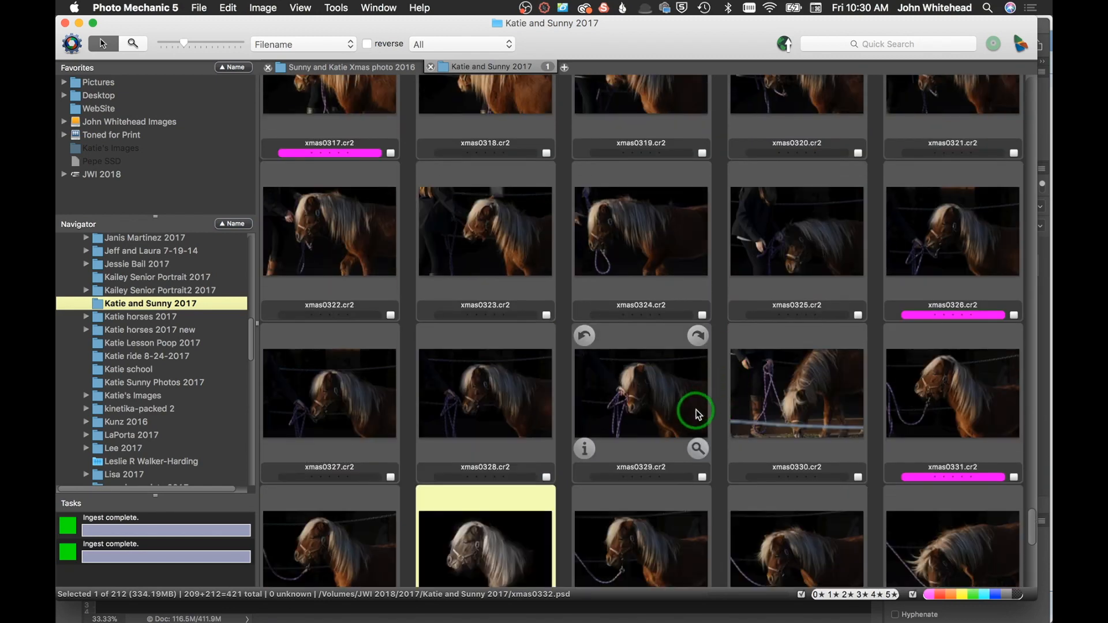
pyautogui.moveTo(704, 427)
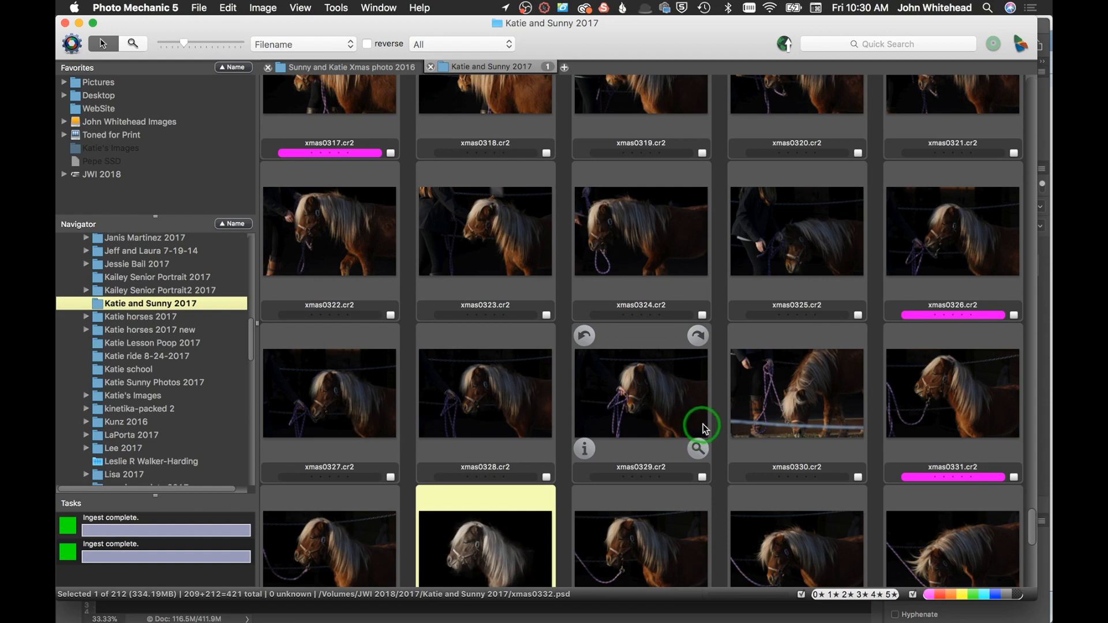
pyautogui.scroll(-3)
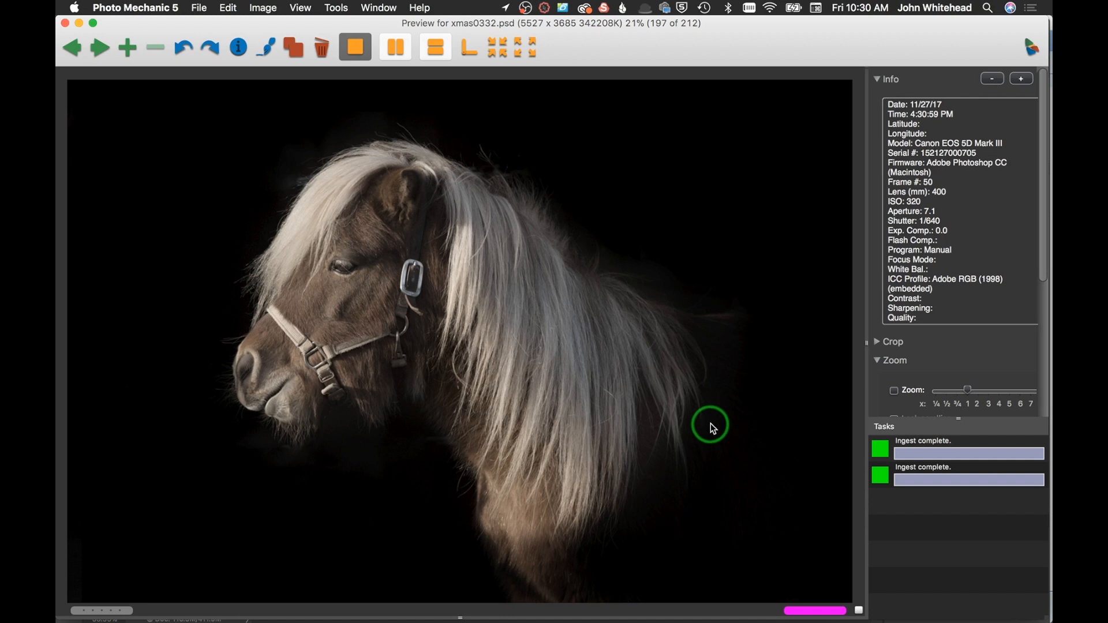
pyautogui.moveTo(714, 424)
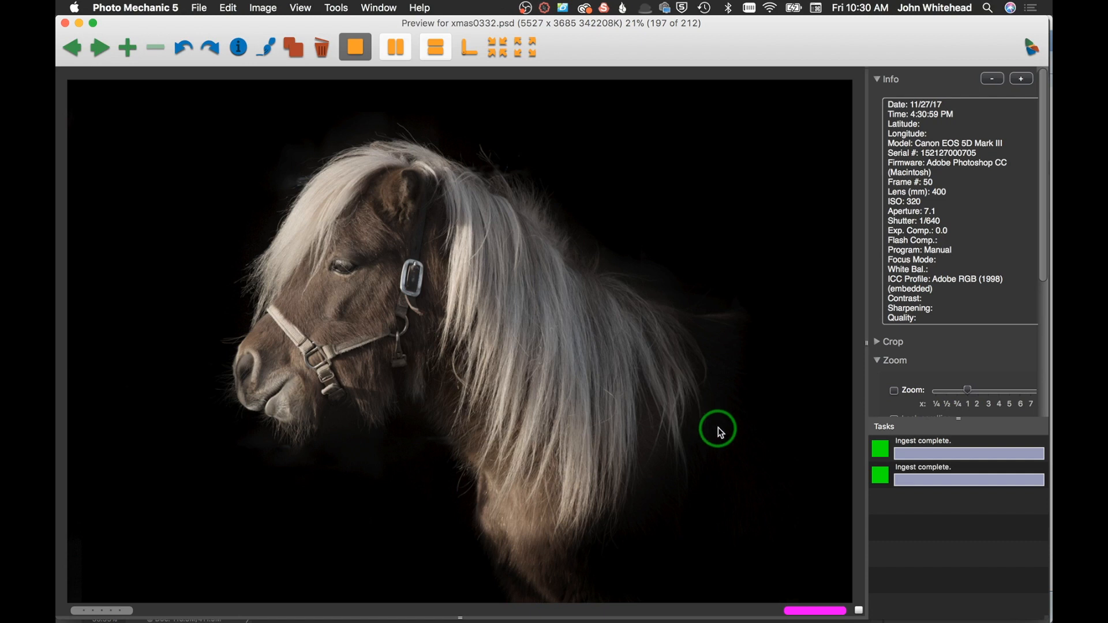
pyautogui.moveTo(265, 88)
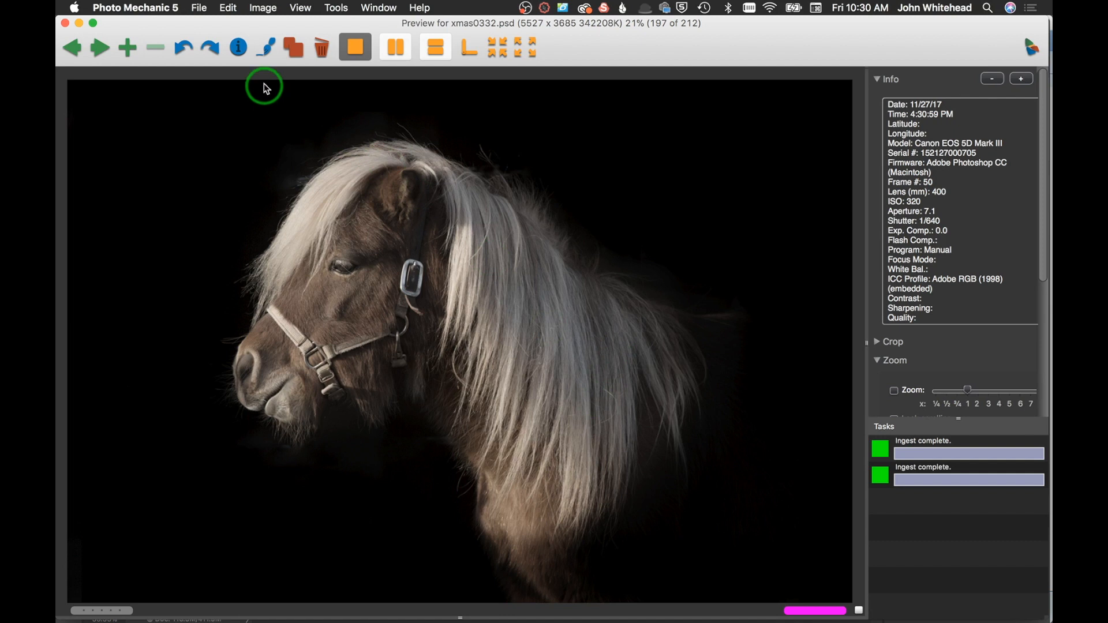
pyautogui.moveTo(351, 228)
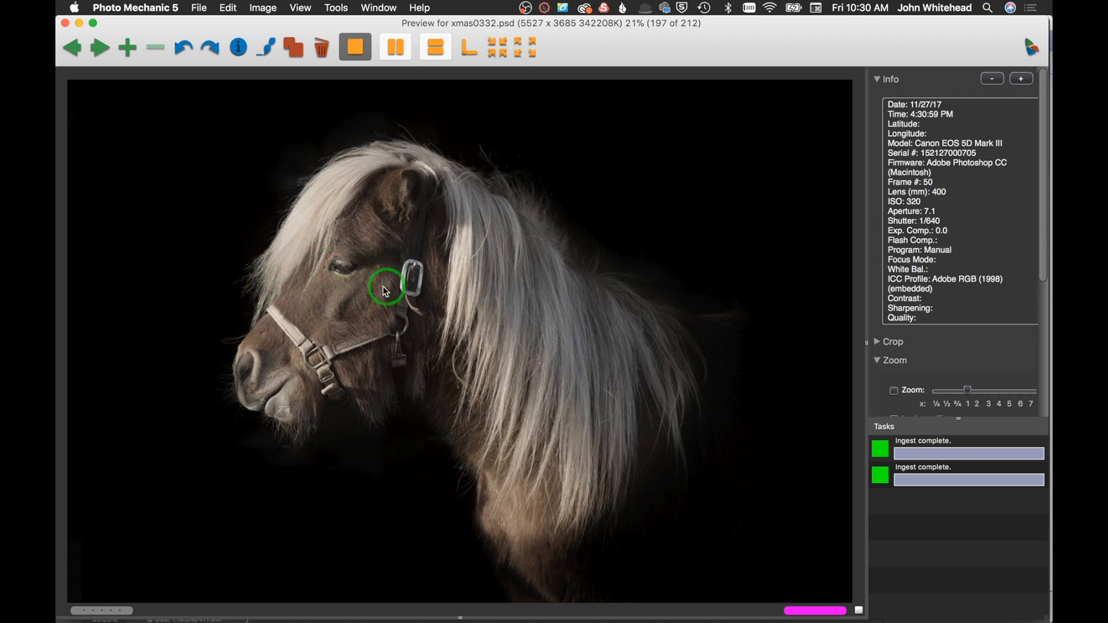
pyautogui.moveTo(504, 298)
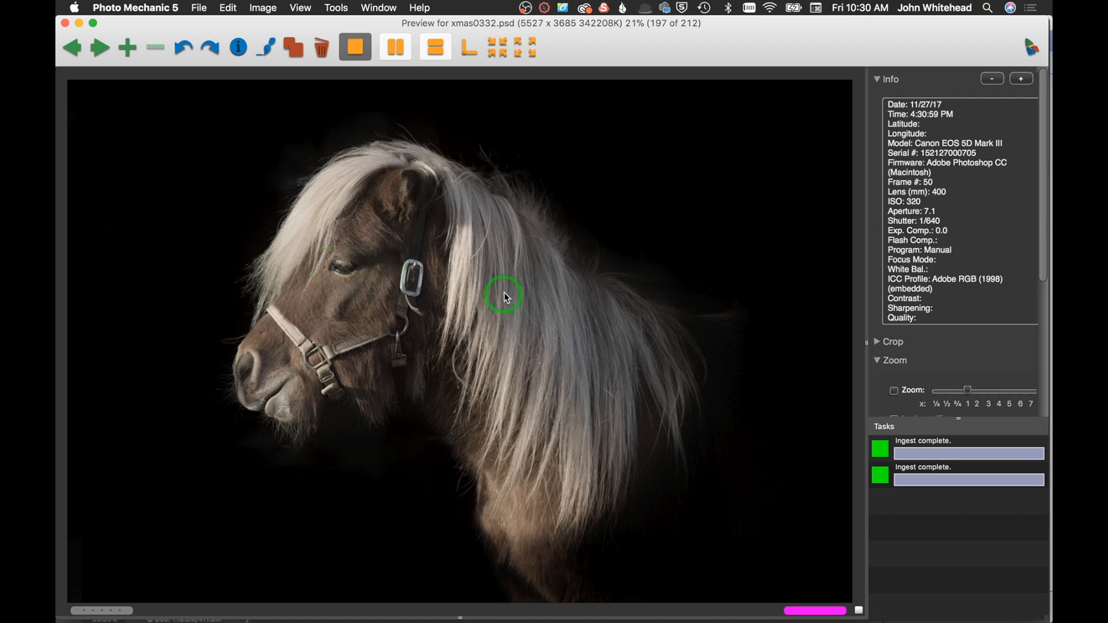
pyautogui.moveTo(534, 234)
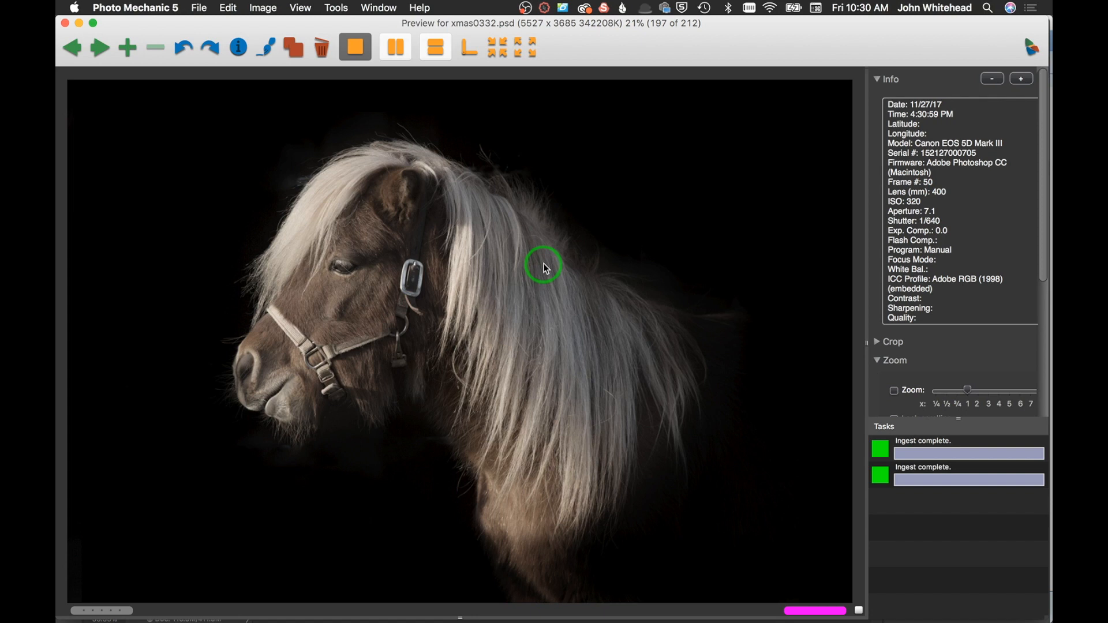
pyautogui.moveTo(547, 268)
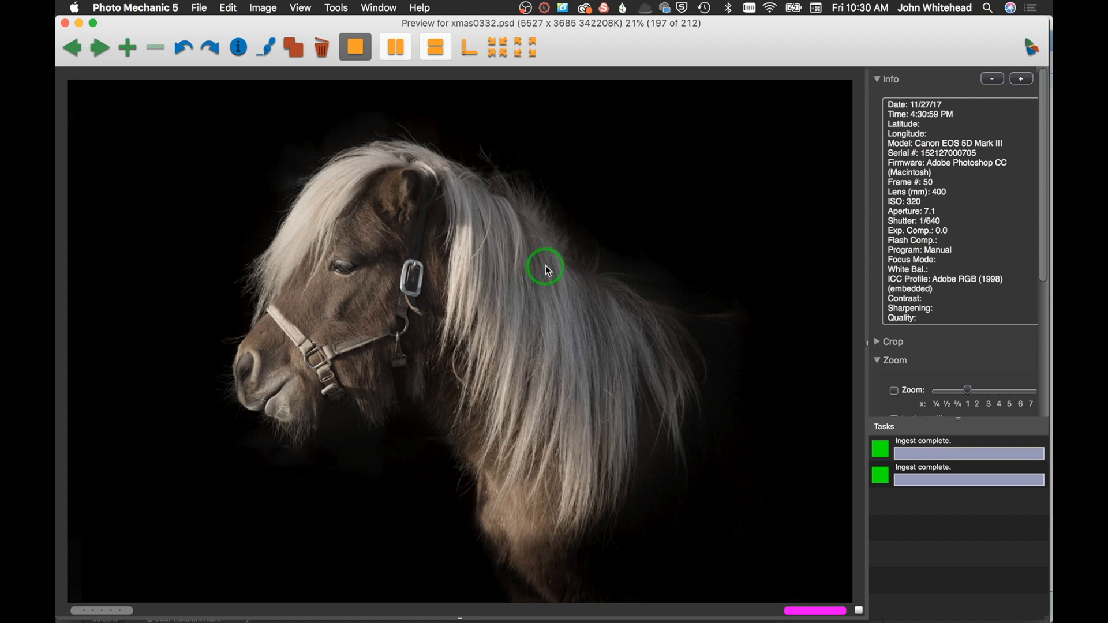